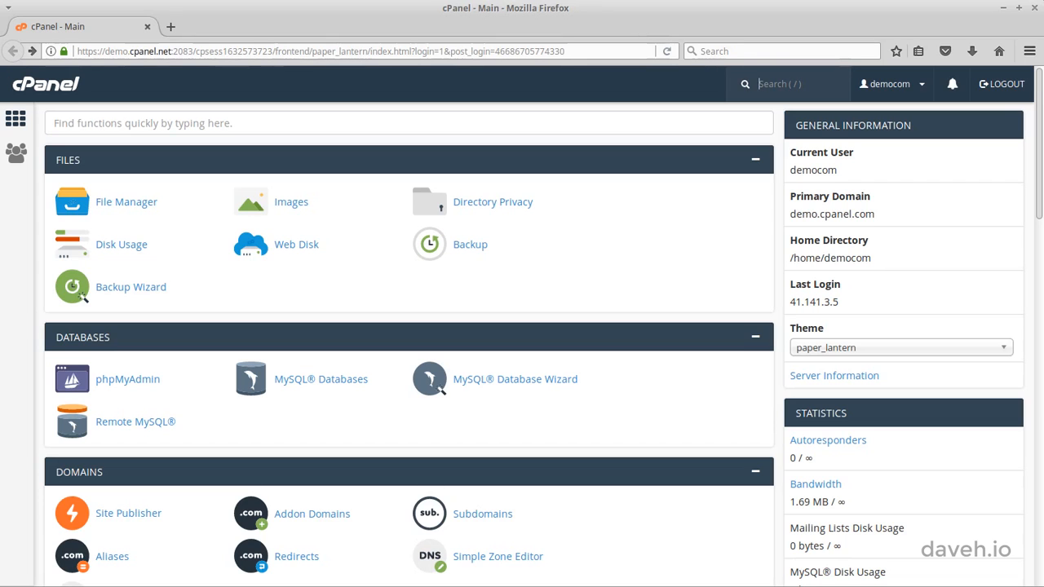
Step: Scroll to the Domains section and launch the Zone Editor
scroll("down", 3)
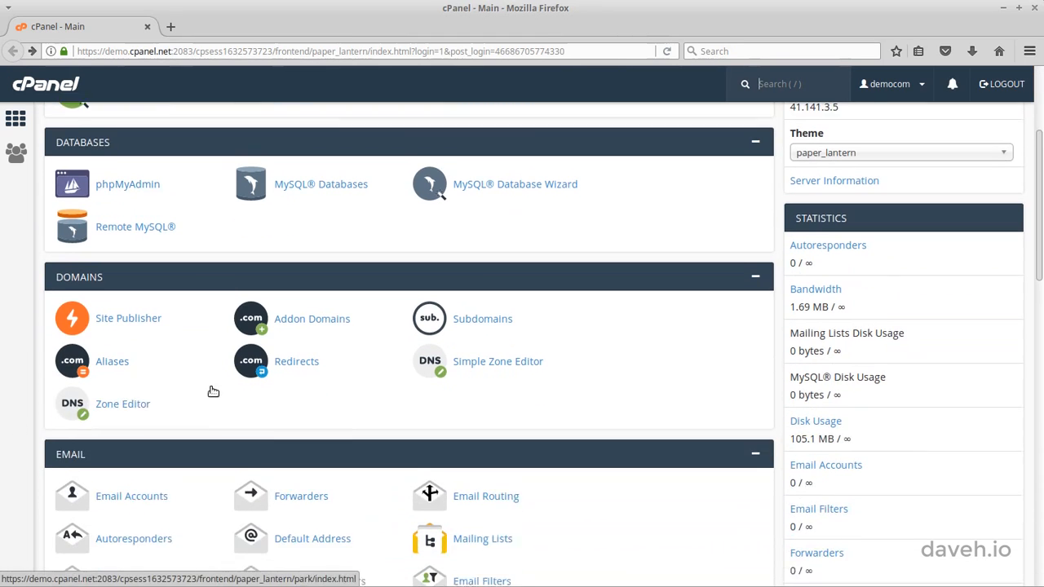
left_click(122, 404)
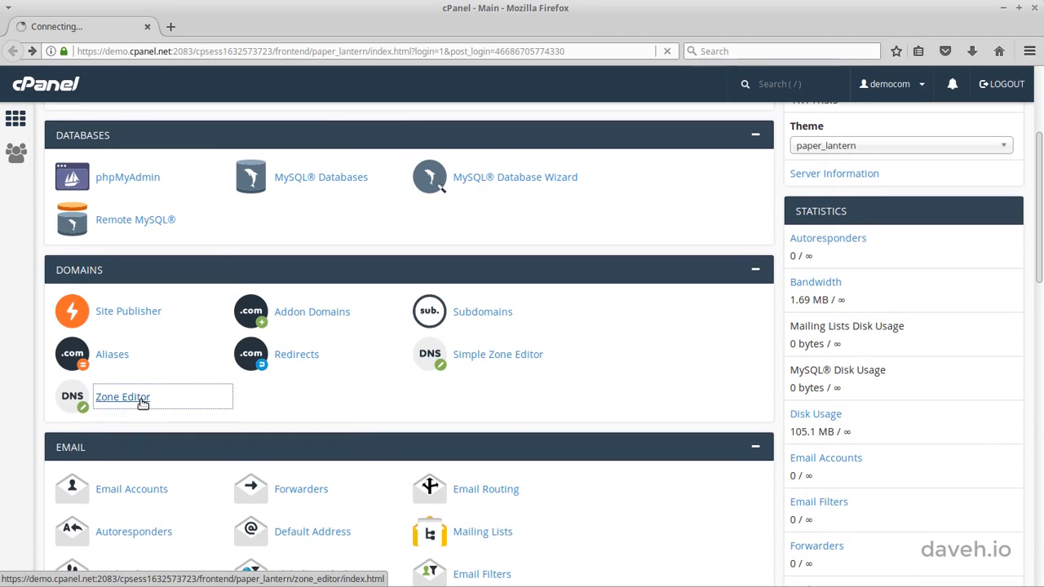
Step: Add an A record for demo.cpanel.com with name site1 and address 127.0.0.1
left_click(123, 396)
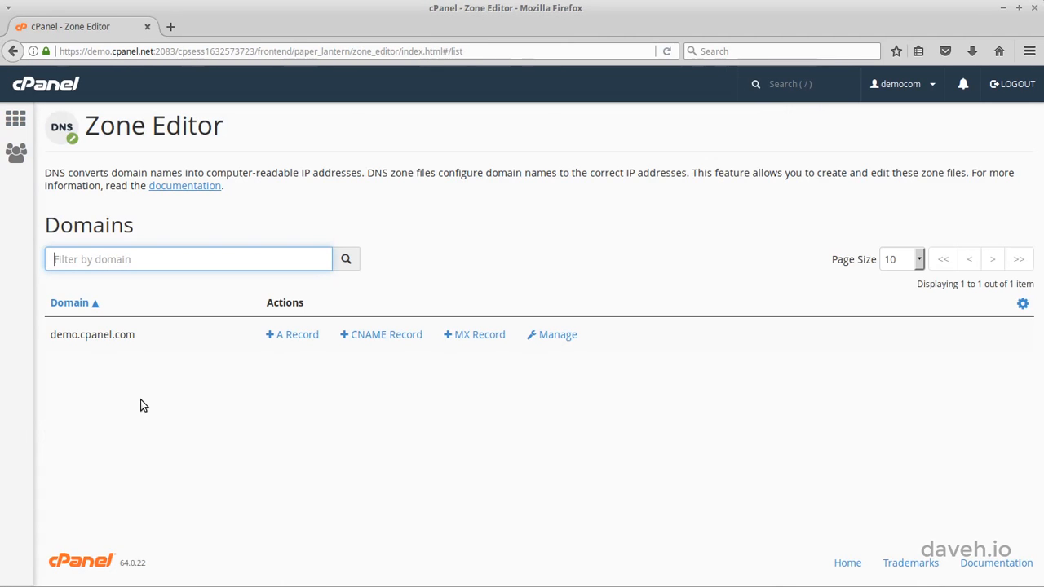
left_click(292, 335)
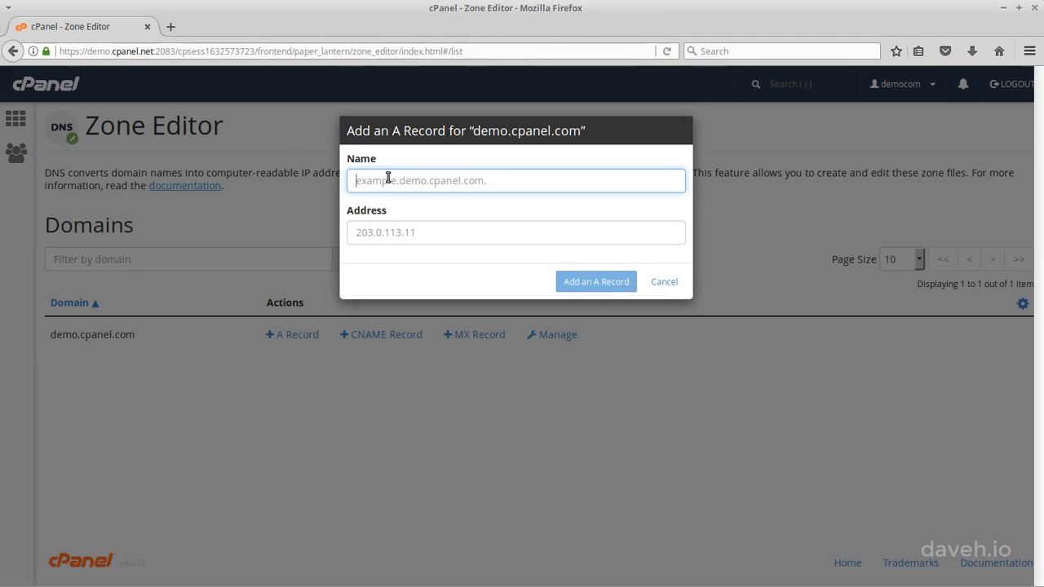
type("site1.demo.cpanel.com.")
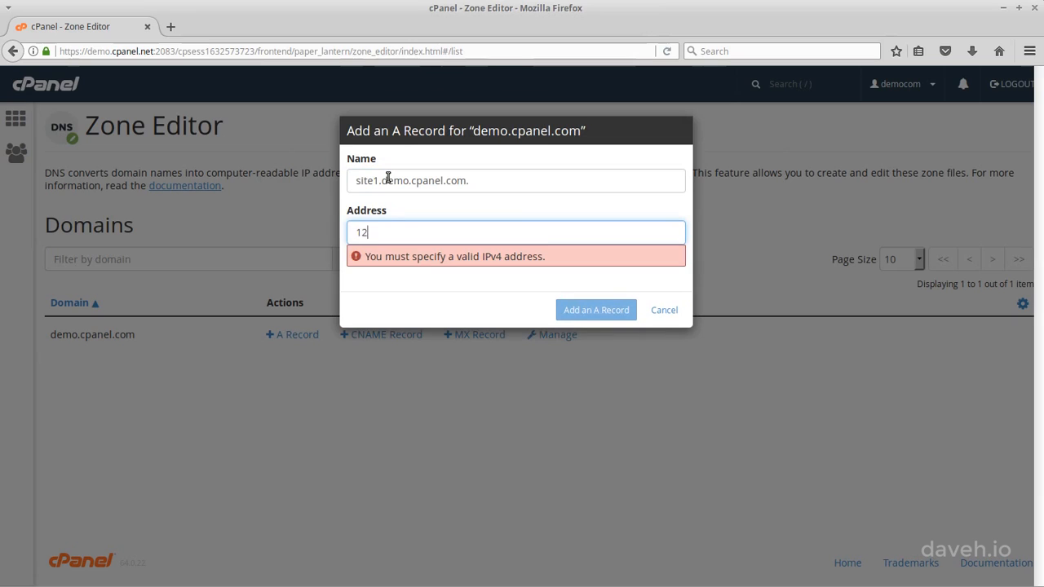
type("127.0.0.")
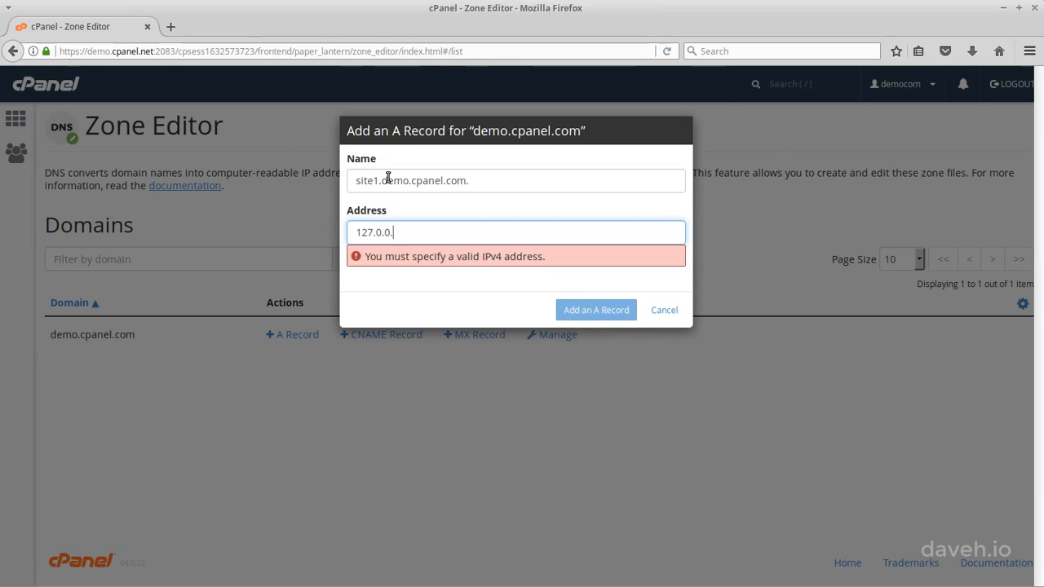
type("1")
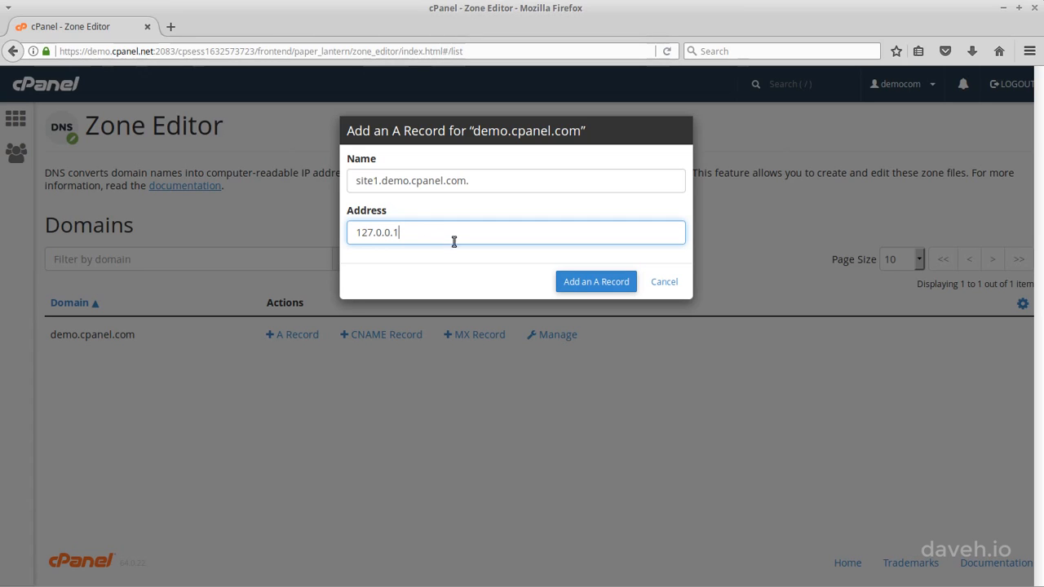
mouse_move(595, 281)
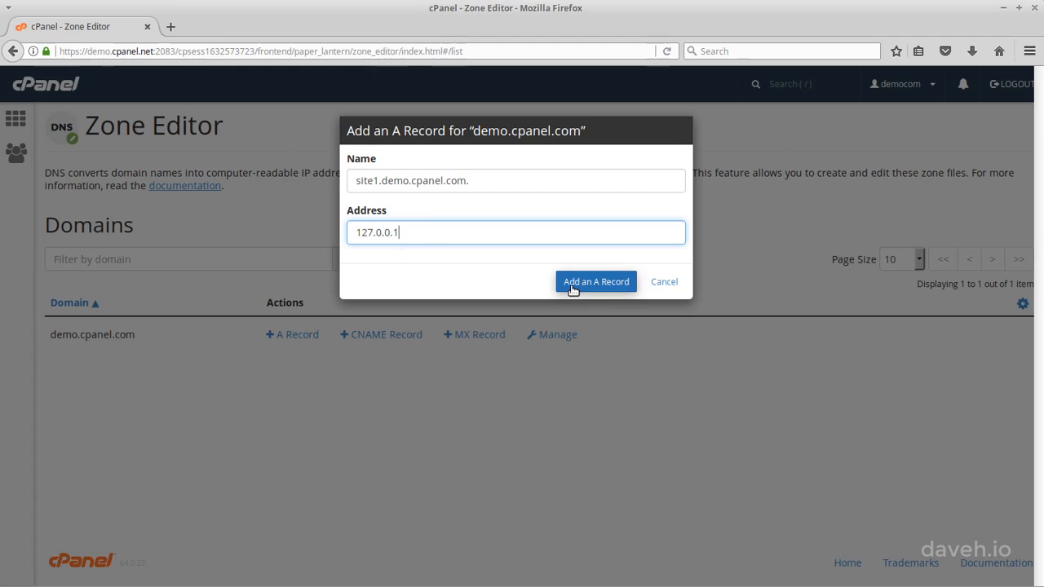